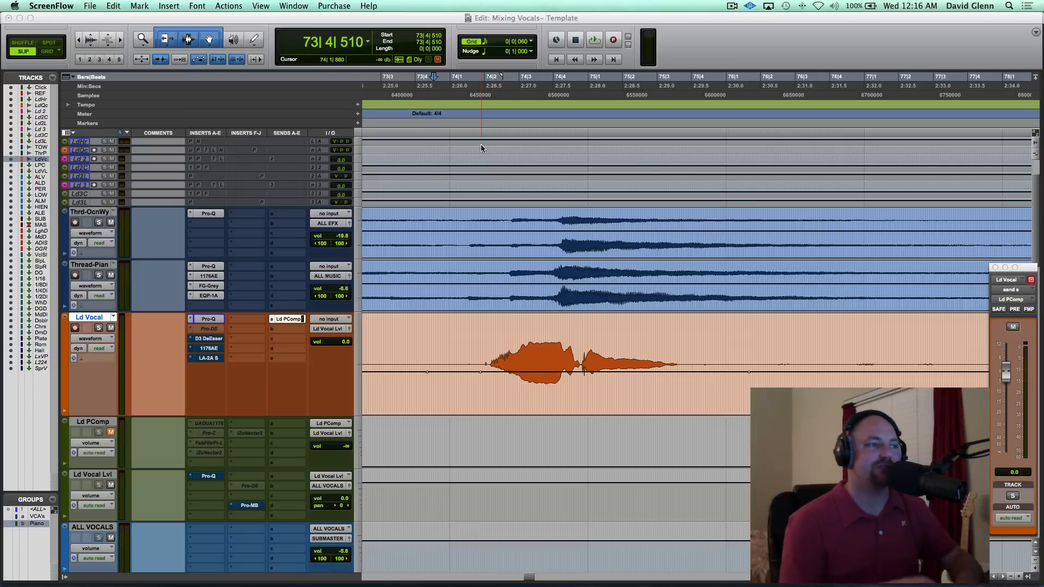
{"action": "mouse_move", "coordinate": [508, 259]}
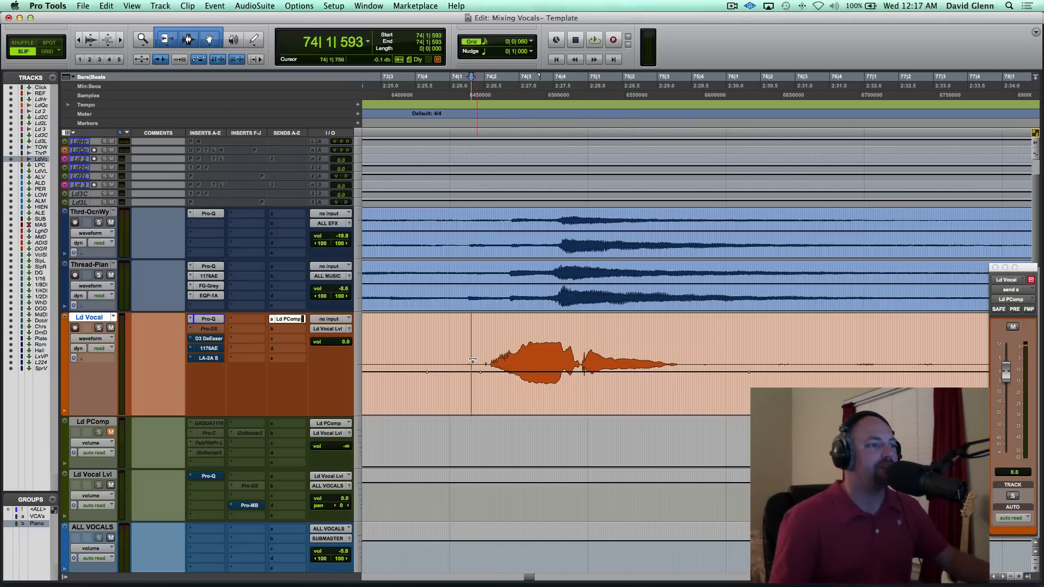
Audition the lead vocal phrase, then start a rising clip gain ramp toward the phrase end.
{"action": "left_click", "coordinate": [592, 39]}
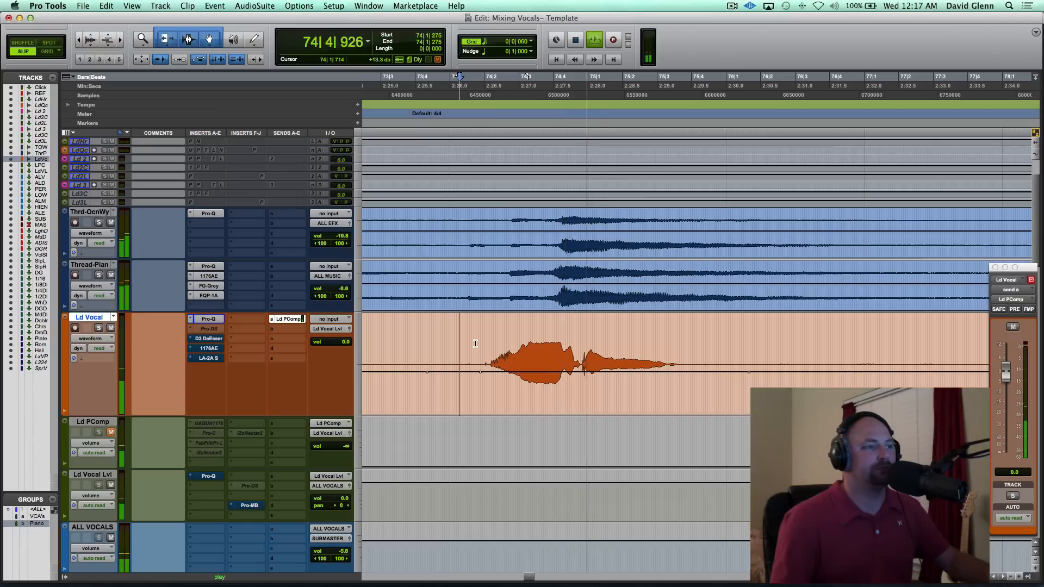
{"action": "left_click", "coordinate": [593, 41]}
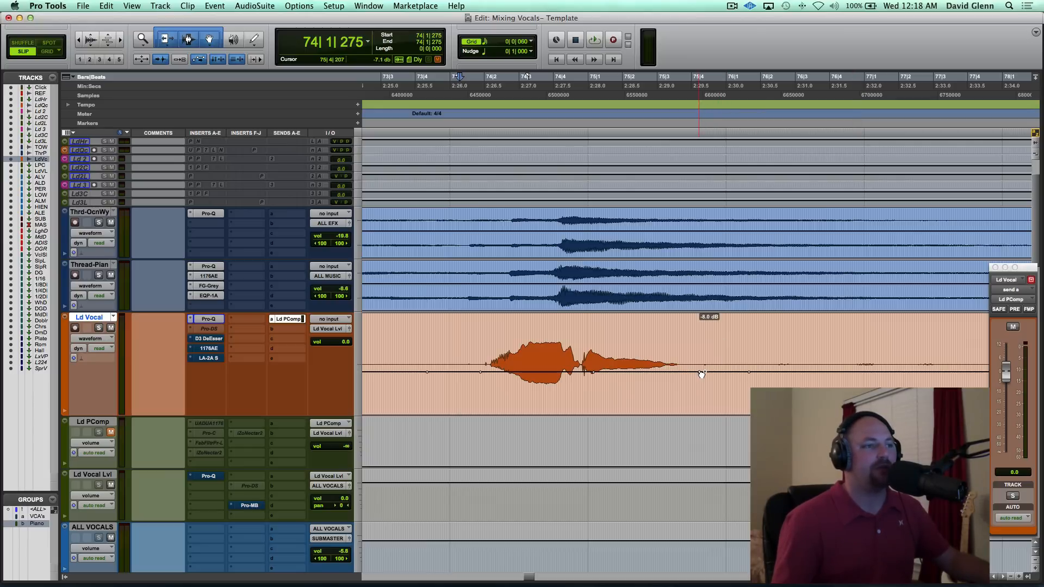
{"action": "left_click_drag", "start_coordinate": [702, 373], "coordinate": [732, 342]}
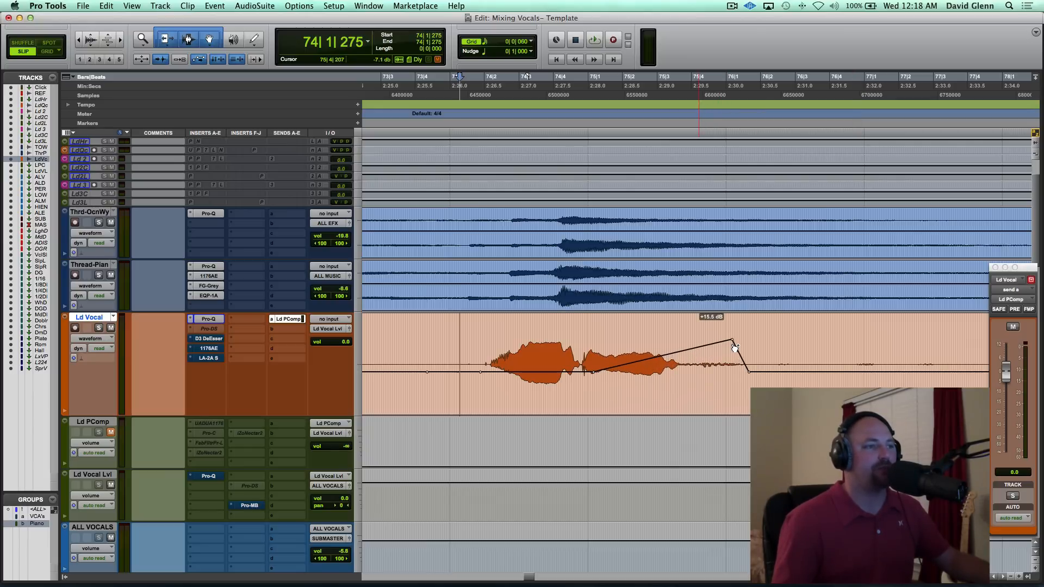
{"action": "left_click_drag", "start_coordinate": [731, 345], "coordinate": [731, 346]}
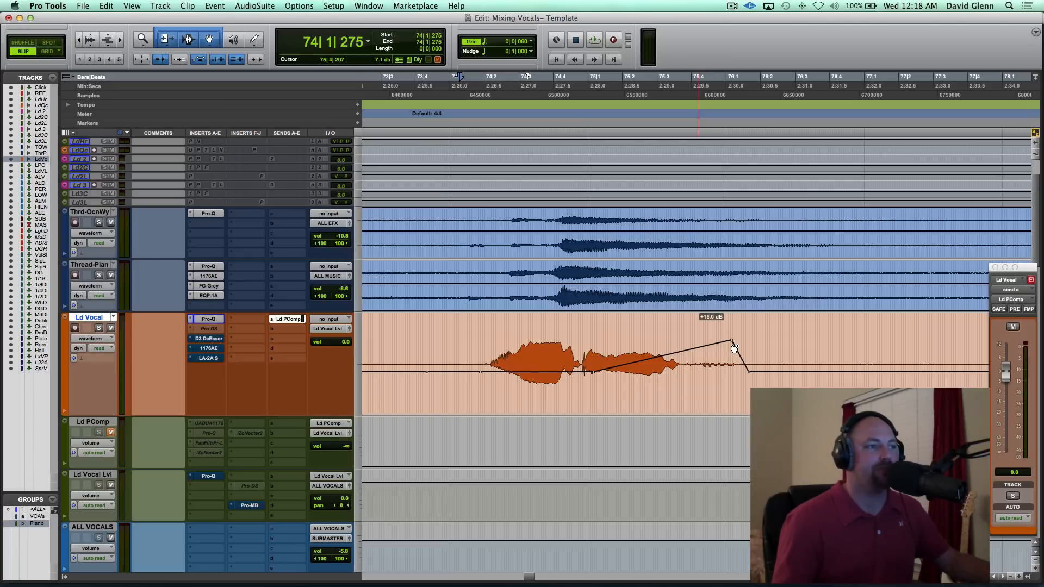
{"action": "left_click_drag", "start_coordinate": [732, 344], "coordinate": [705, 353]}
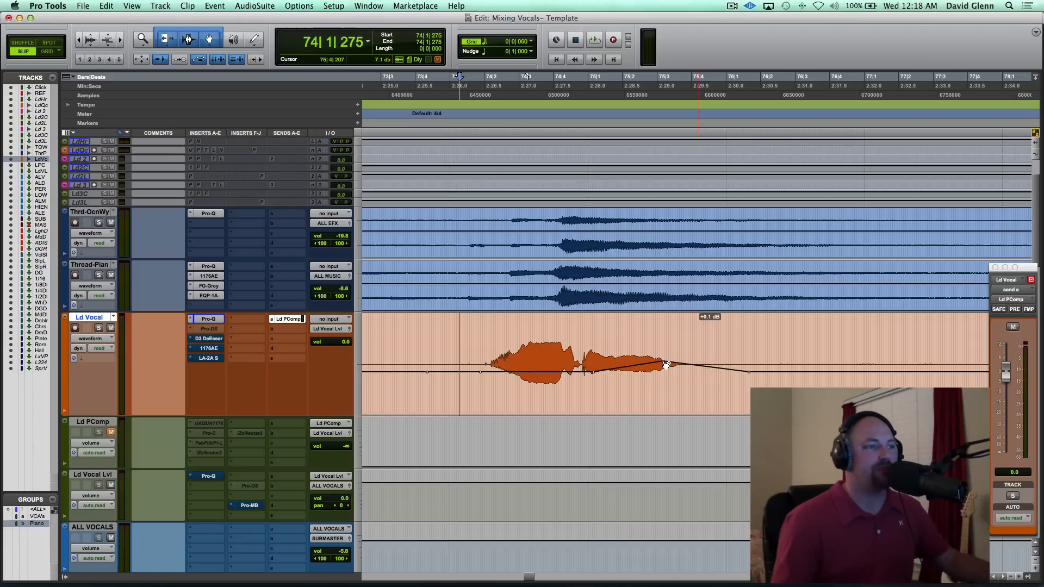
Shape the tail breakpoint to about +4 dB just before a sharp drop back to normal.
{"action": "left_click_drag", "start_coordinate": [663, 365], "coordinate": [686, 361]}
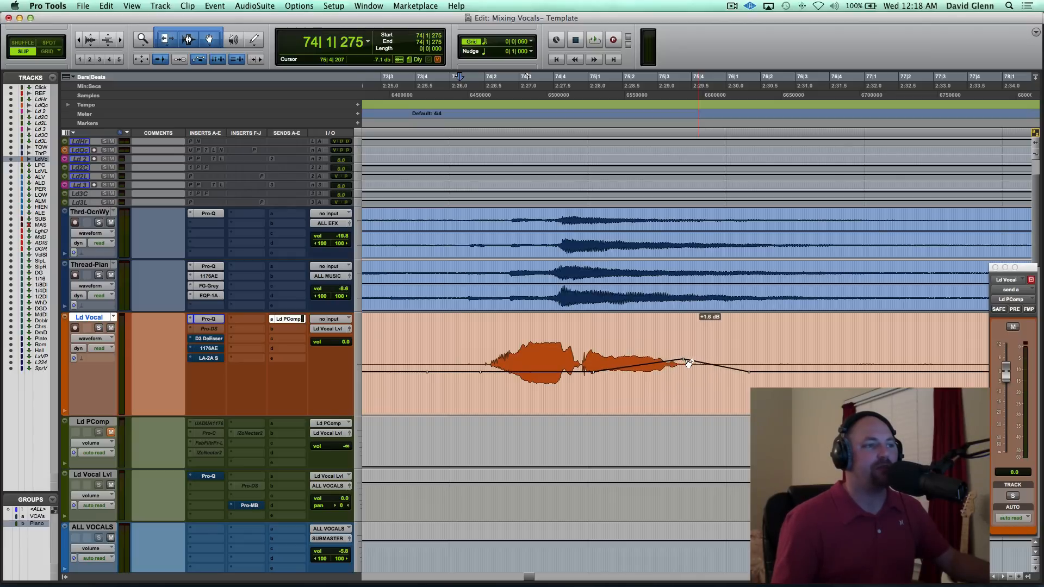
{"action": "left_click_drag", "start_coordinate": [687, 363], "coordinate": [699, 357]}
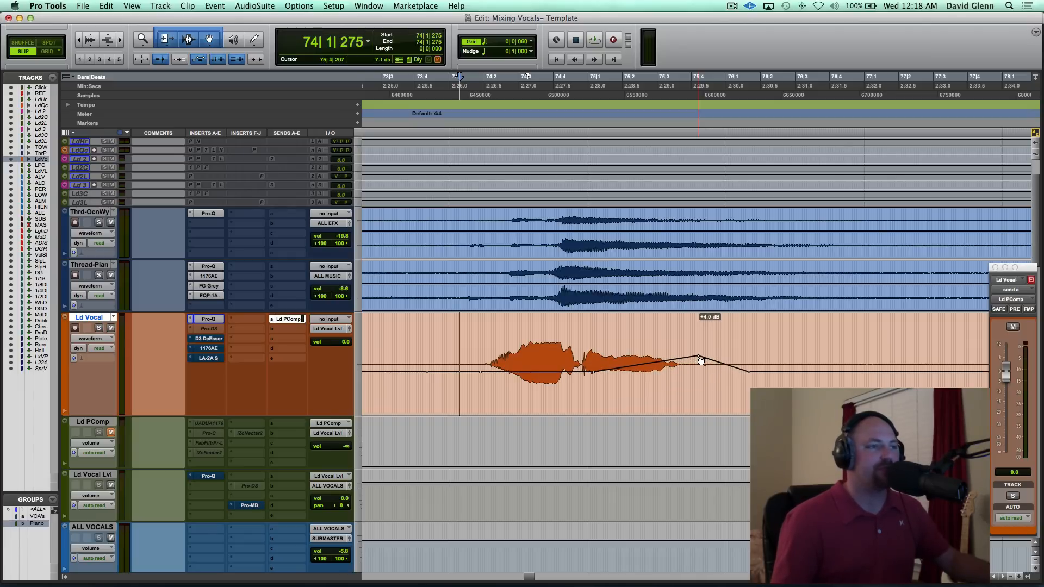
{"action": "left_click_drag", "start_coordinate": [699, 360], "coordinate": [717, 358]}
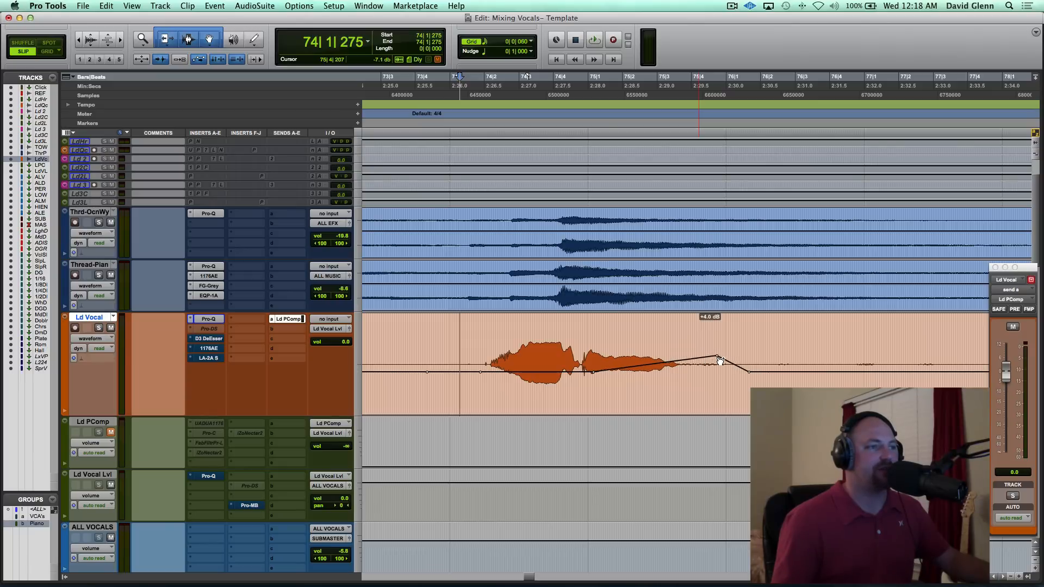
{"action": "left_click_drag", "start_coordinate": [718, 360], "coordinate": [742, 361]}
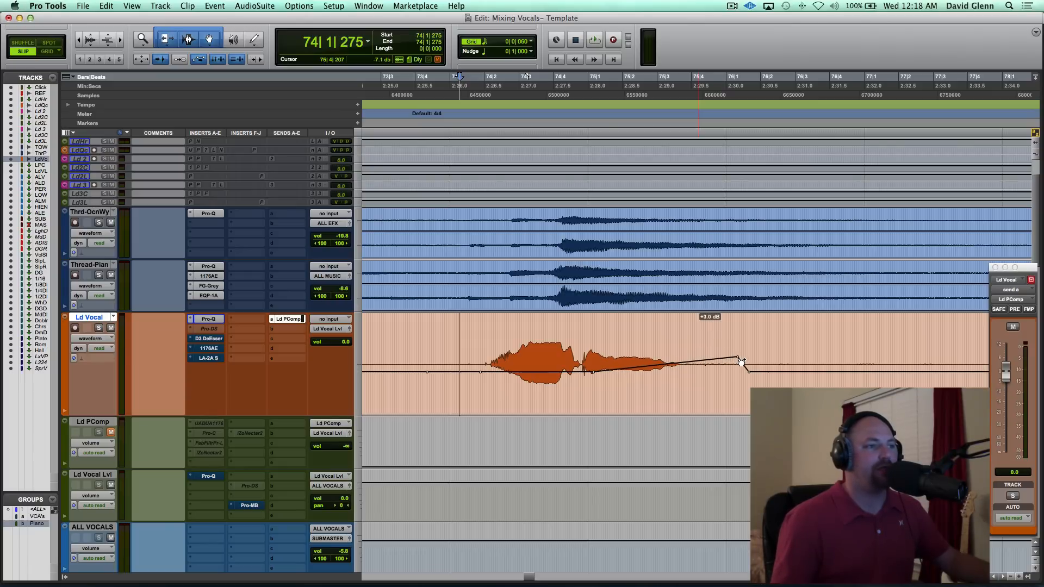
{"action": "left_click_drag", "start_coordinate": [740, 360], "coordinate": [741, 373]}
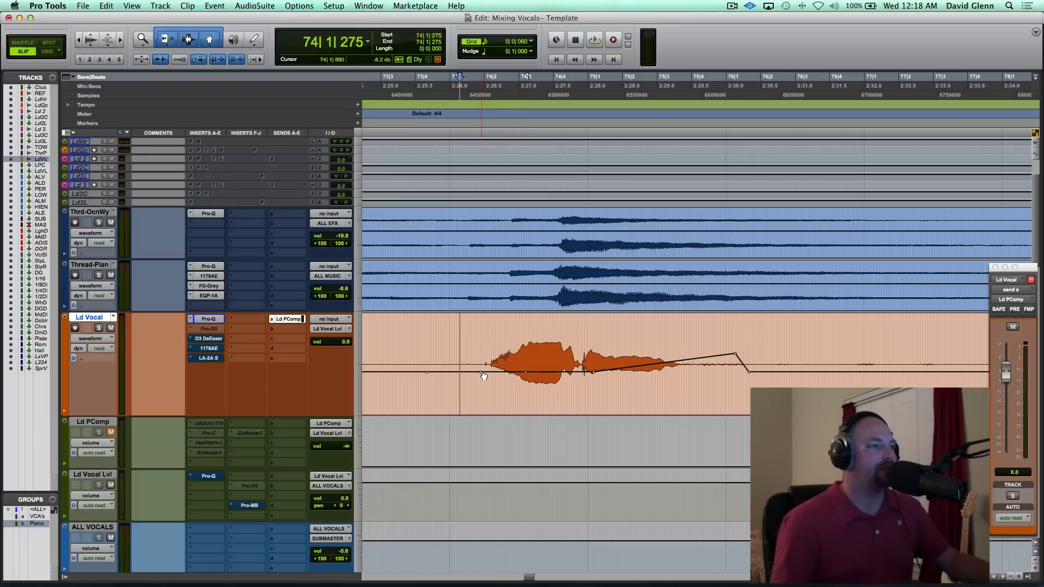
Add a raised clip gain bump before the phrase start that eases down into the vocal, then audition it.
{"action": "left_click_drag", "start_coordinate": [482, 373], "coordinate": [433, 357]}
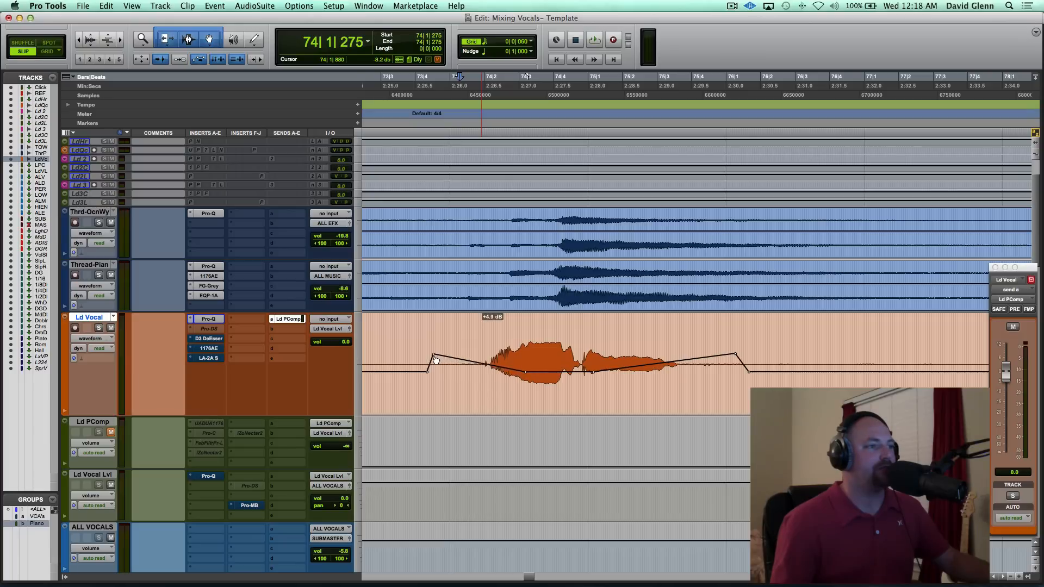
{"action": "left_click_drag", "start_coordinate": [432, 357], "coordinate": [495, 346]}
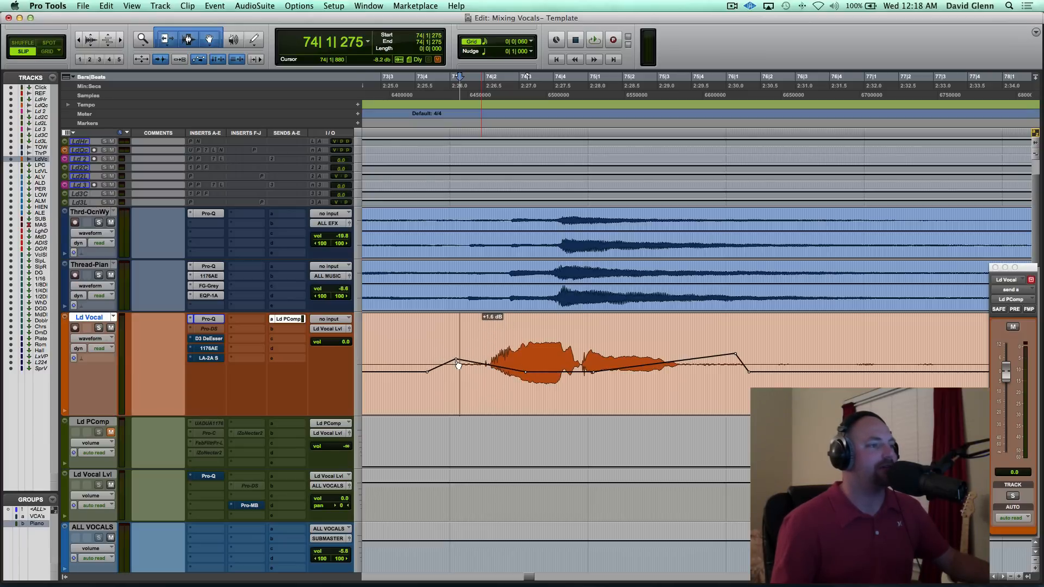
{"action": "left_click_drag", "start_coordinate": [457, 364], "coordinate": [448, 357]}
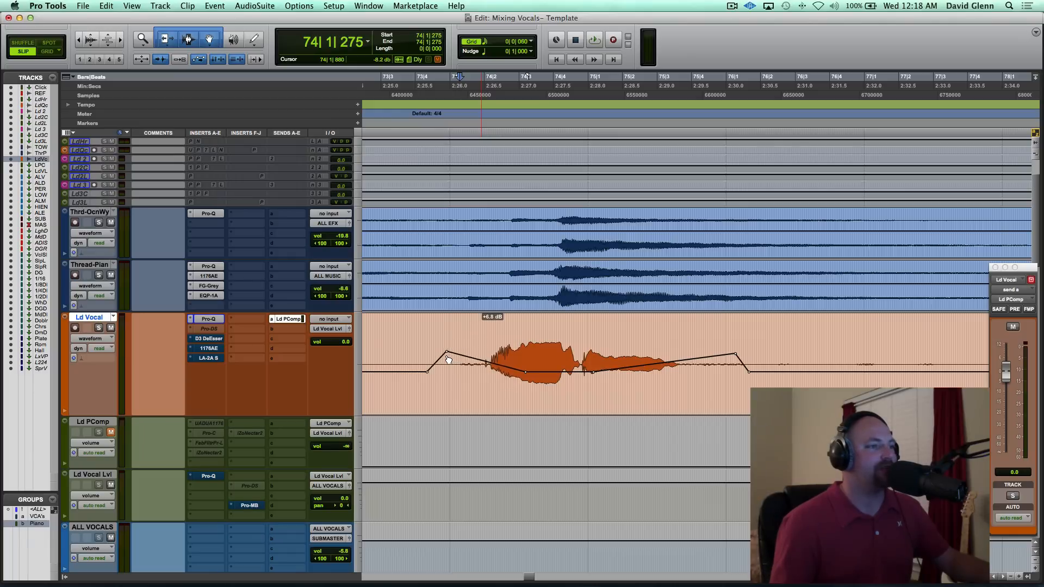
{"action": "left_click_drag", "start_coordinate": [446, 354], "coordinate": [446, 353]}
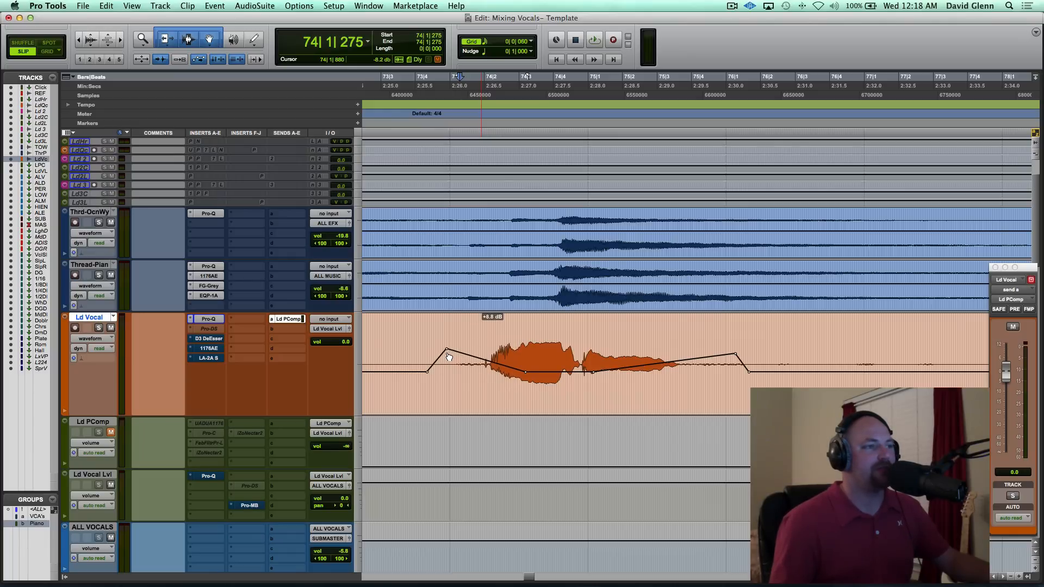
{"action": "left_click", "coordinate": [592, 40]}
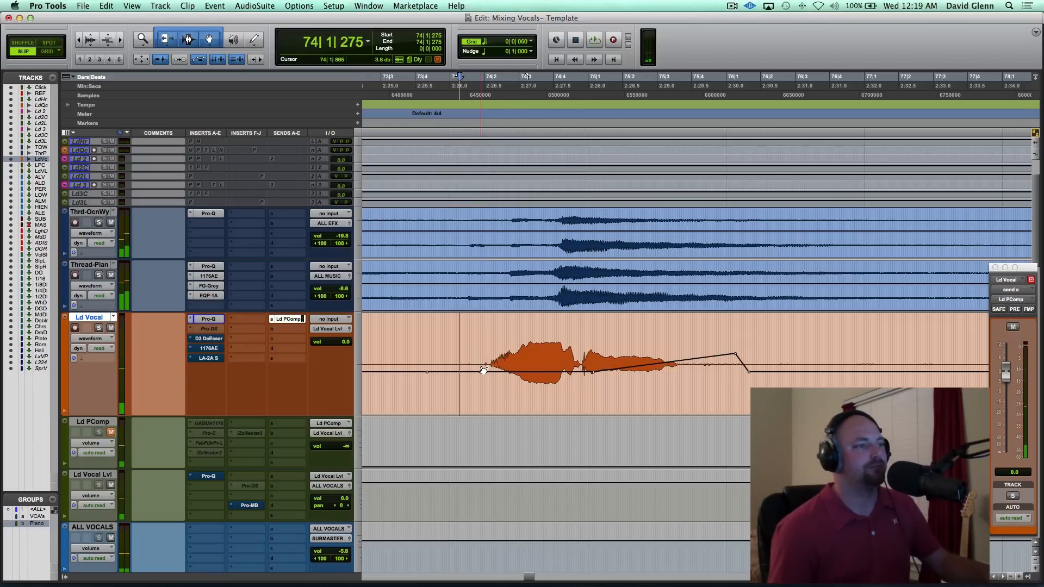
{"action": "left_click", "coordinate": [593, 39]}
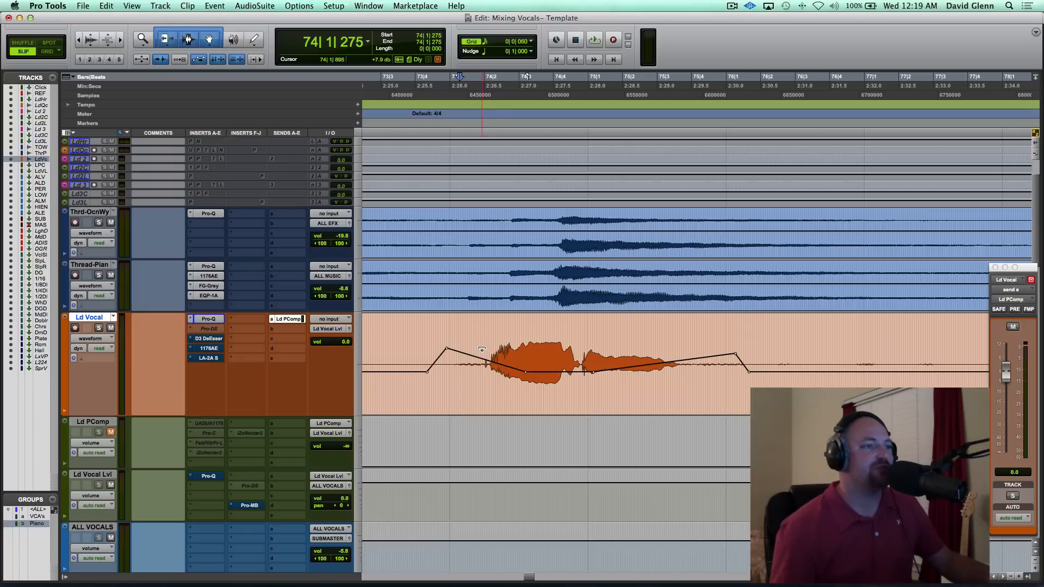
Level the tail ramp, raise the trailing-breath peak much higher before the drop, and play it back.
{"action": "left_click_drag", "start_coordinate": [696, 373], "coordinate": [695, 364]}
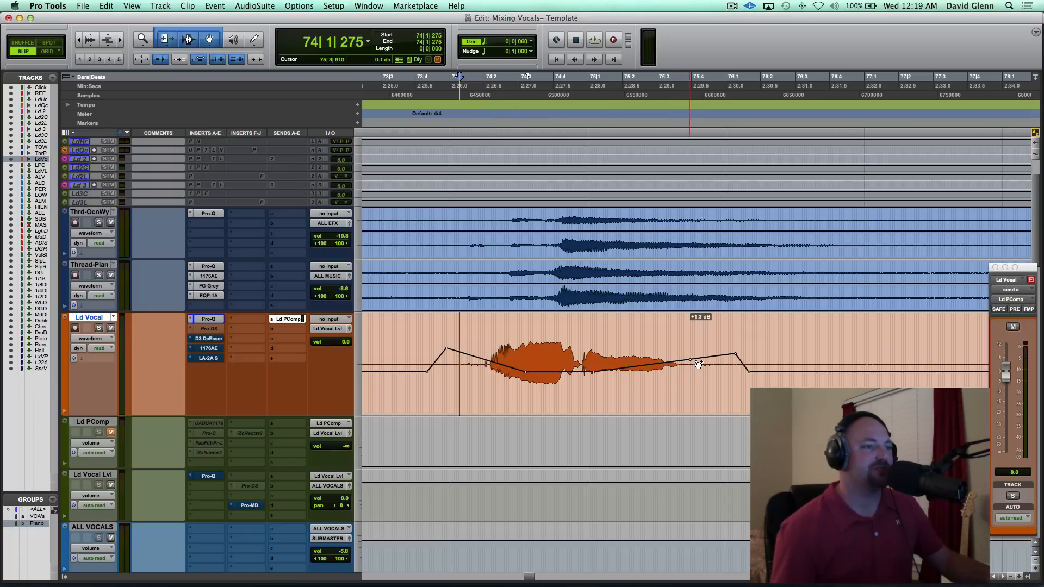
{"action": "left_click_drag", "start_coordinate": [700, 365], "coordinate": [702, 354]}
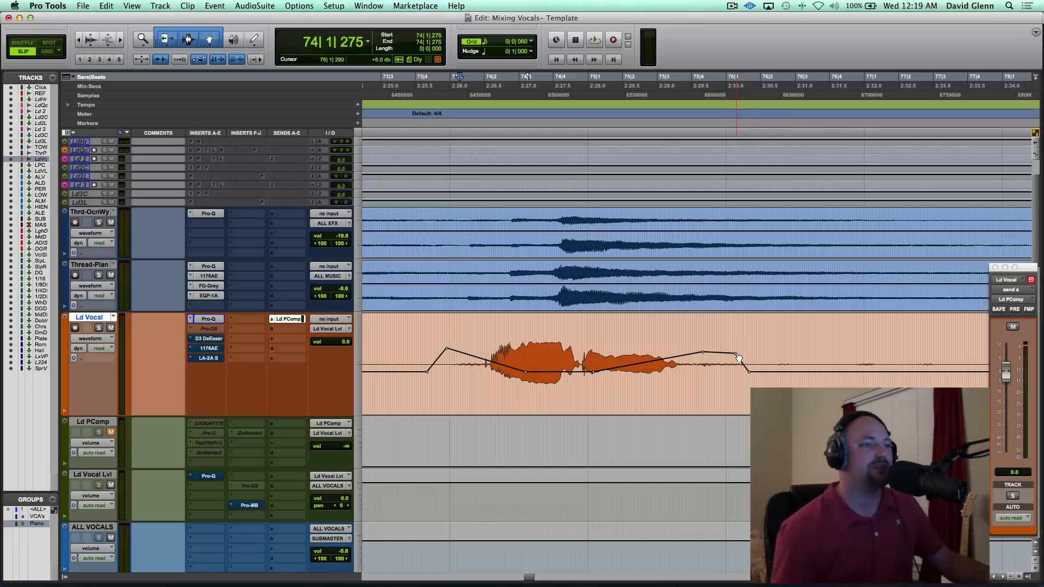
{"action": "left_click_drag", "start_coordinate": [737, 358], "coordinate": [747, 335]}
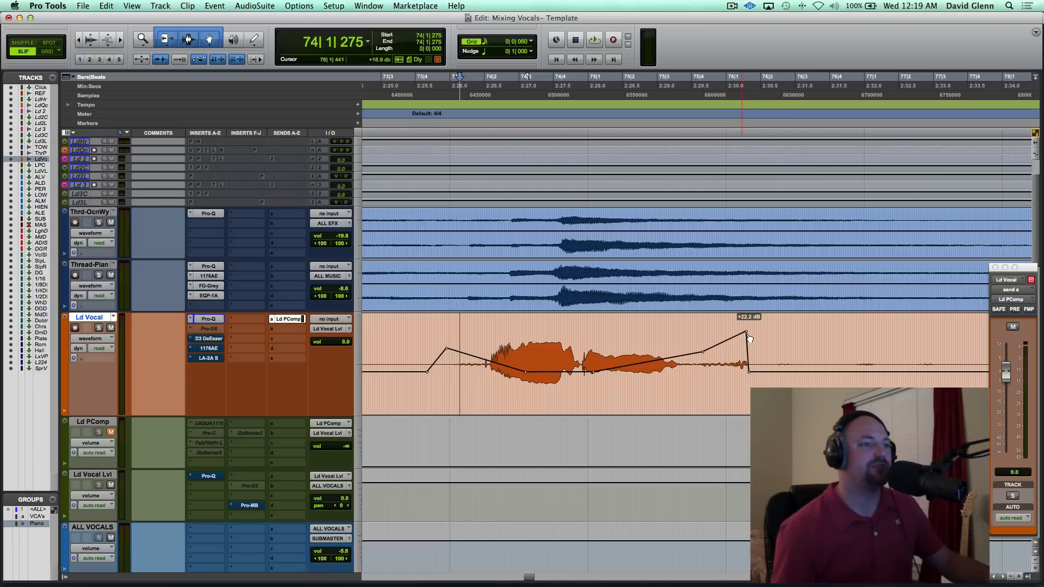
{"action": "left_click_drag", "start_coordinate": [747, 334], "coordinate": [747, 346]}
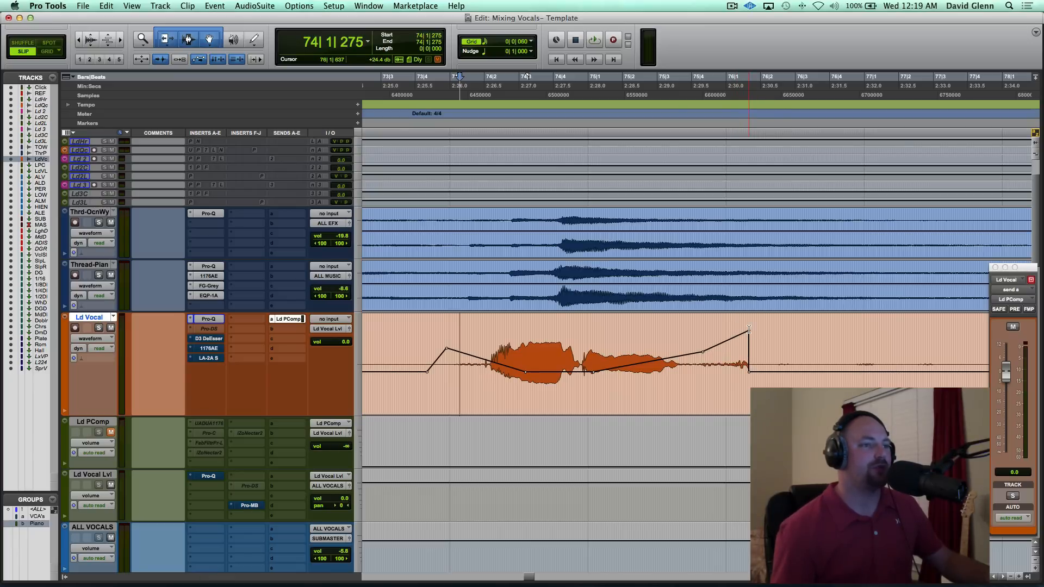
{"action": "left_click", "coordinate": [594, 39]}
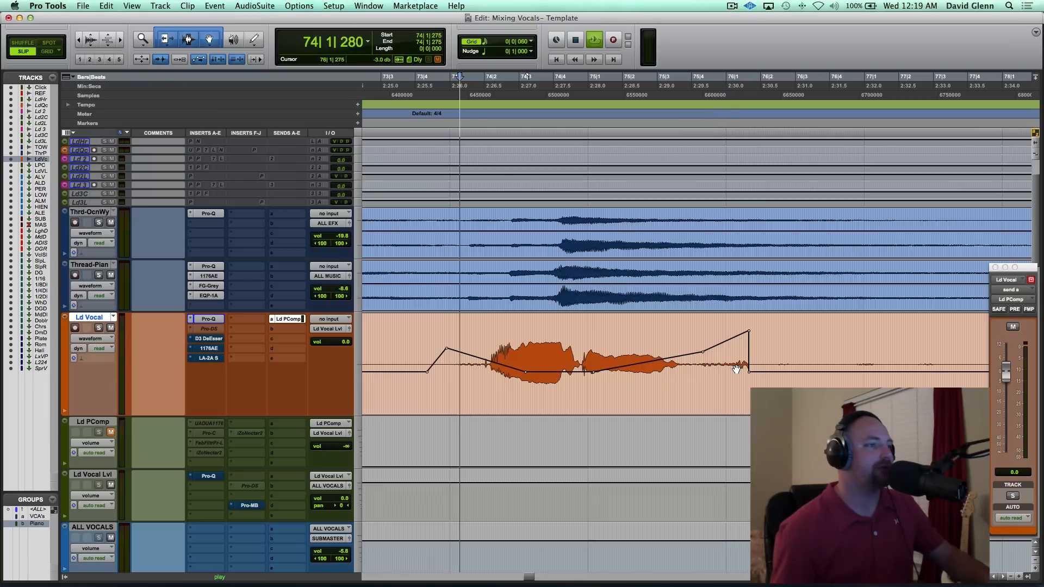